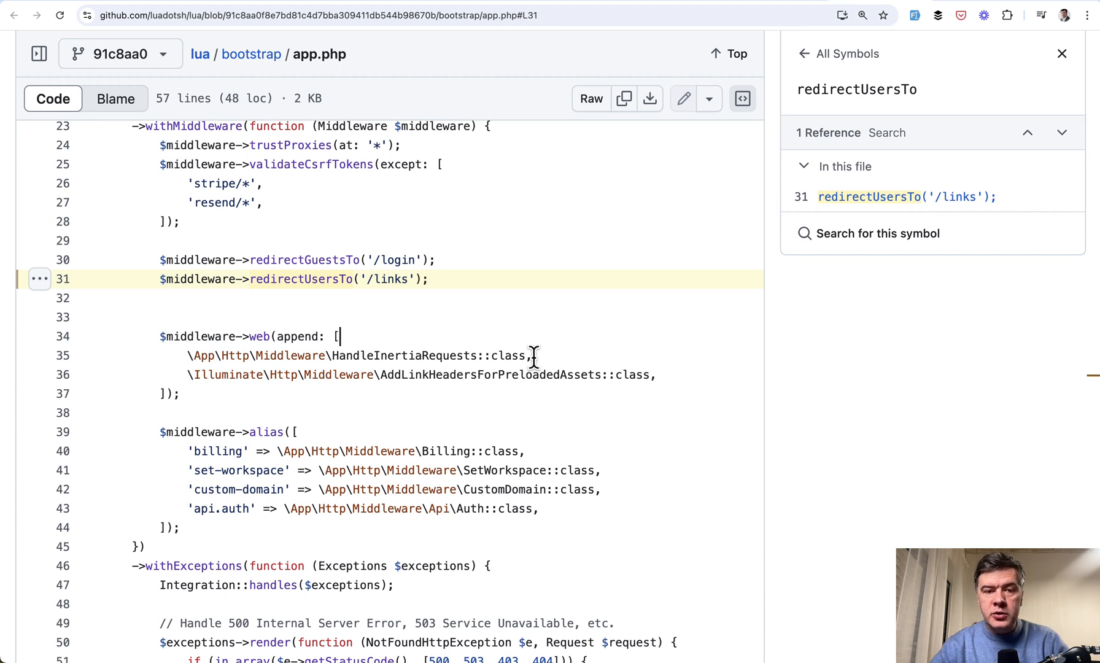
# Step: Scroll up through the empty redirectUsersTo code-search results in laravel/docs
pyautogui.scroll(3)
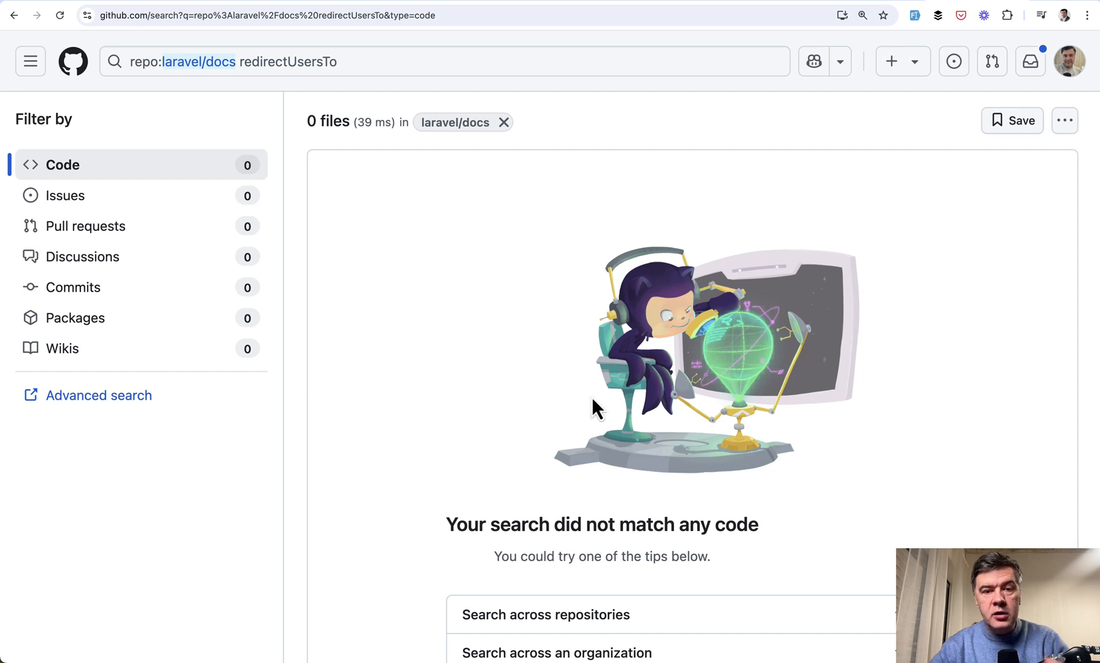
pyautogui.moveTo(521, 417)
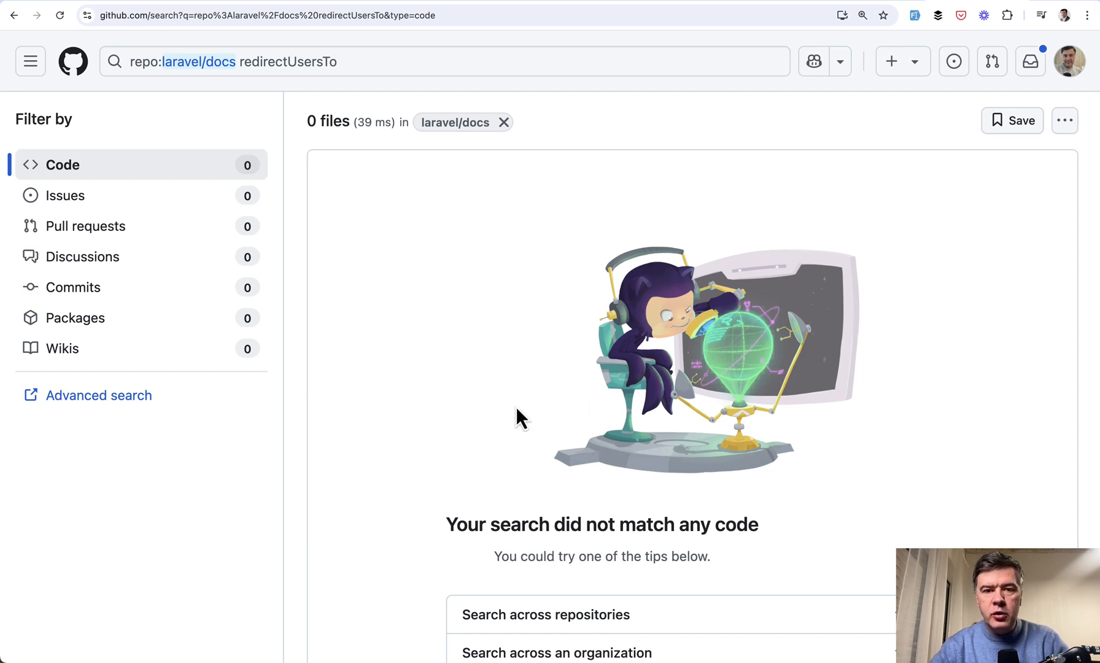
pyautogui.moveTo(310, 303)
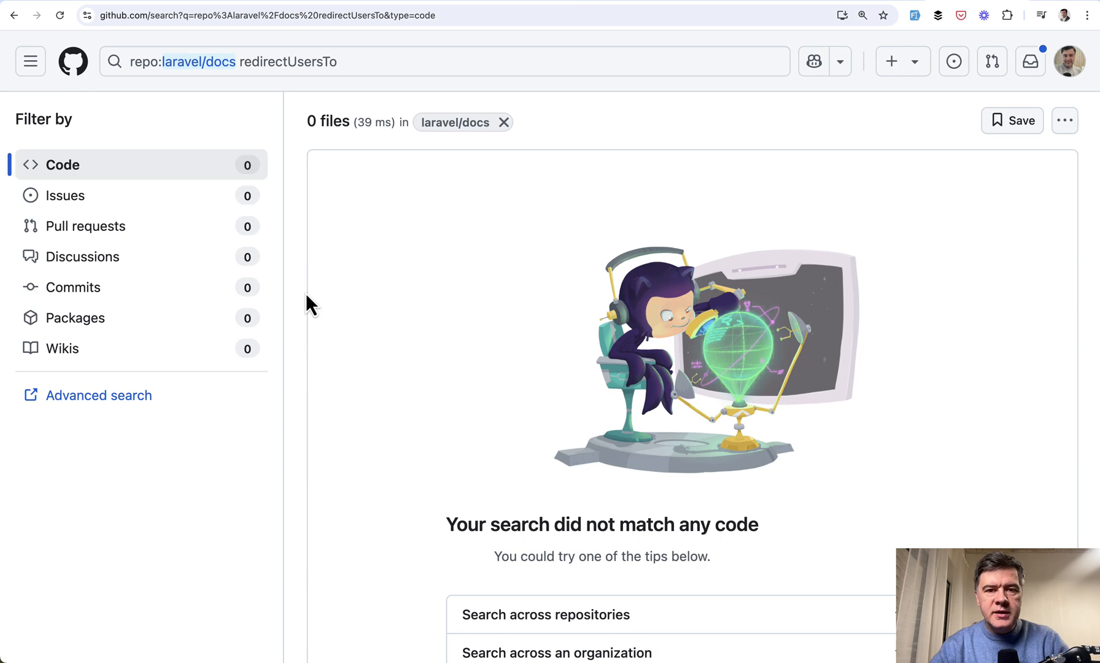
pyautogui.moveTo(627, 8)
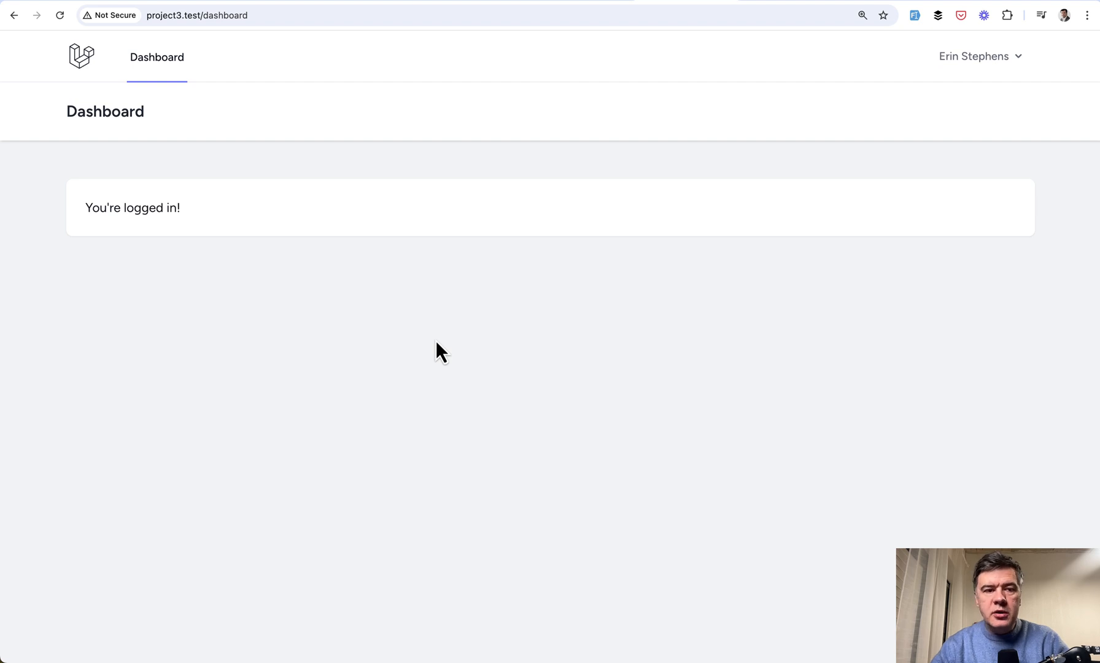
pyautogui.moveTo(174, 197)
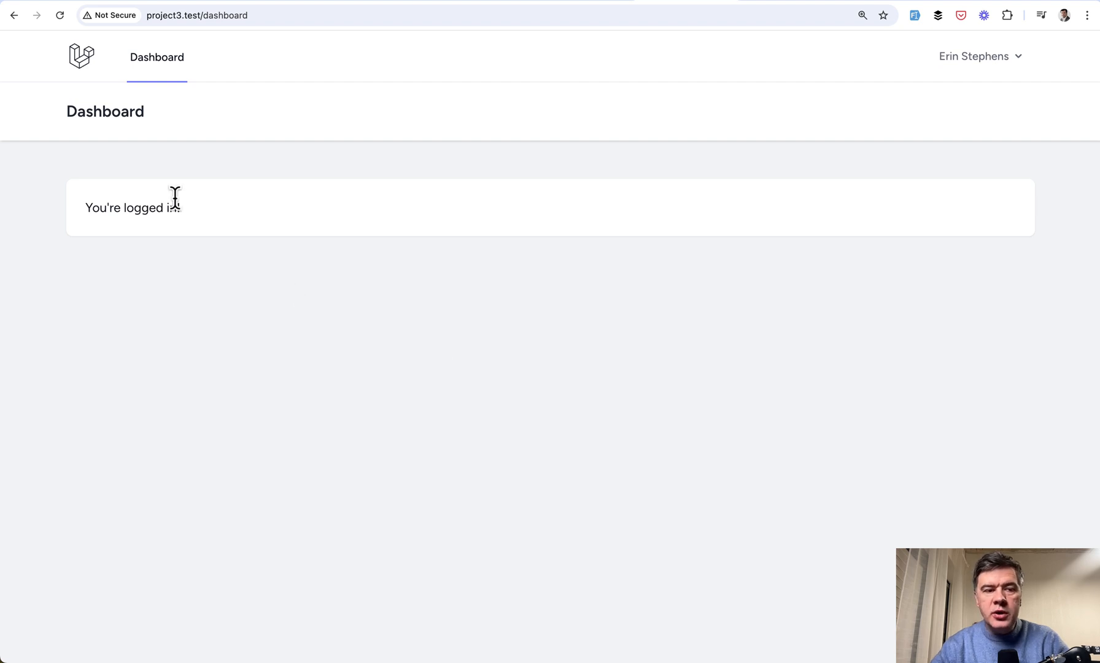
pyautogui.moveTo(83, 60)
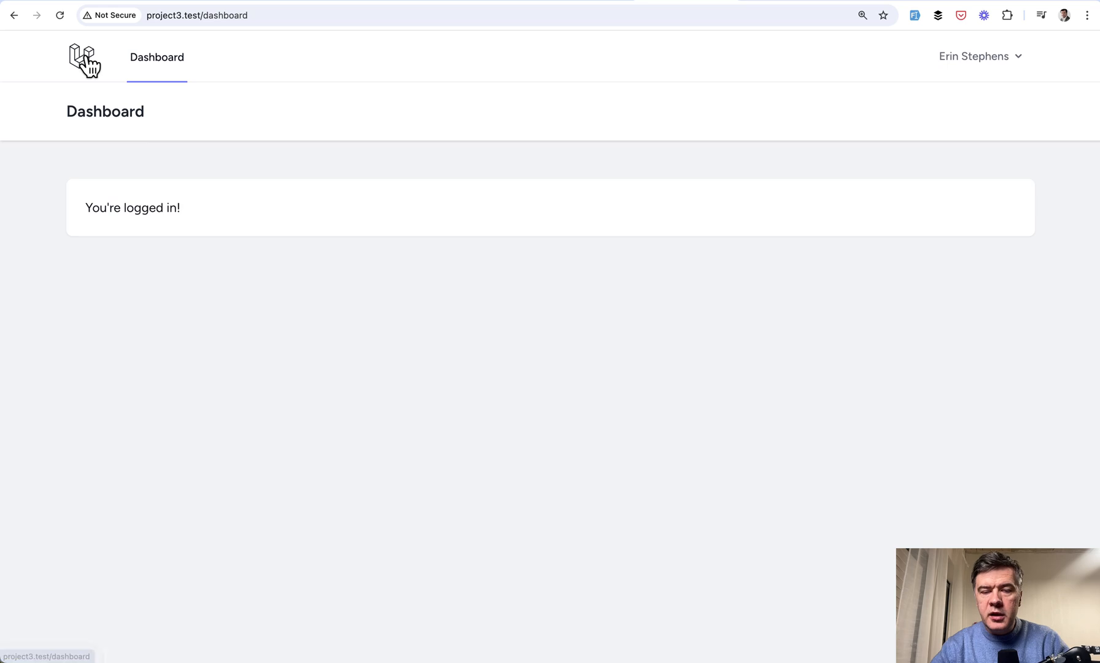
pyautogui.moveTo(173, 168)
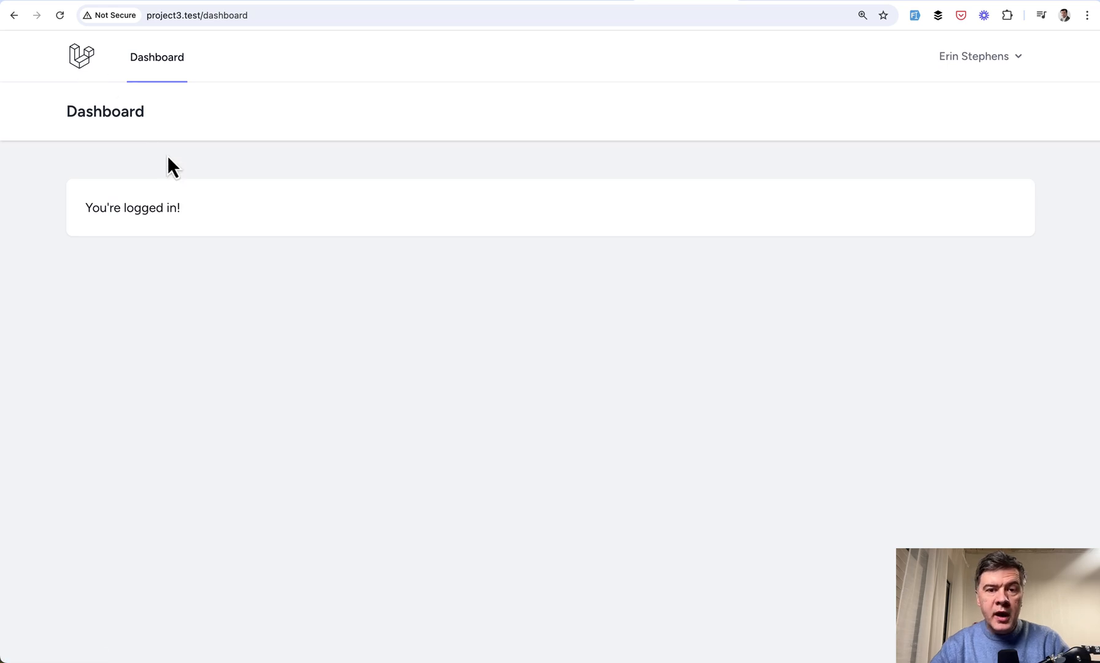
pyautogui.moveTo(273, 232)
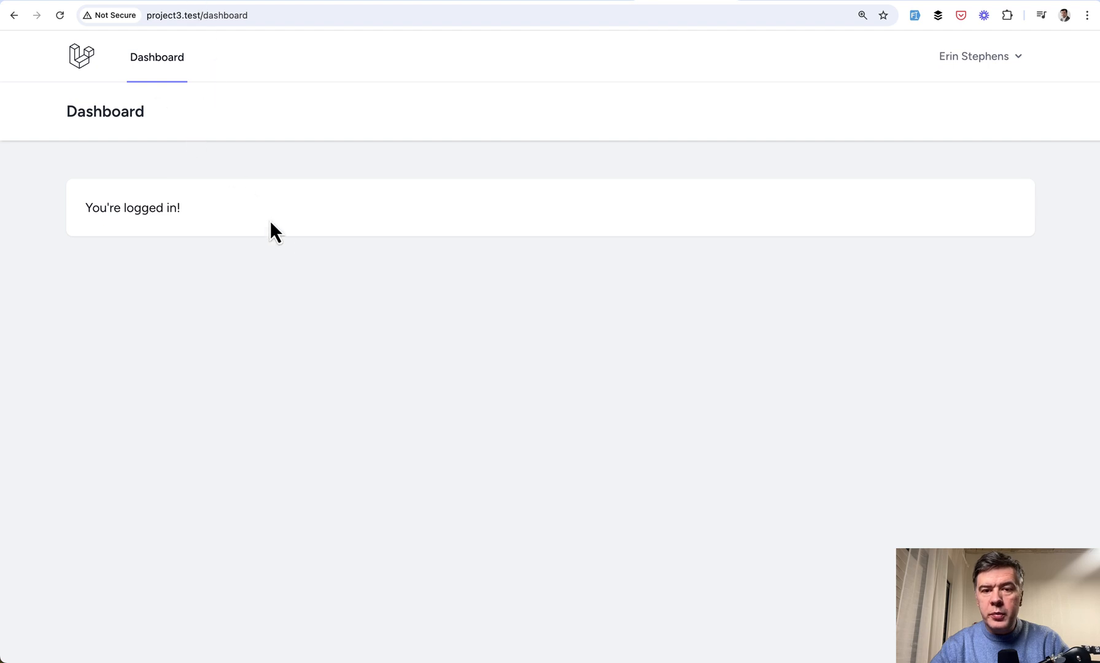
pyautogui.moveTo(309, 266)
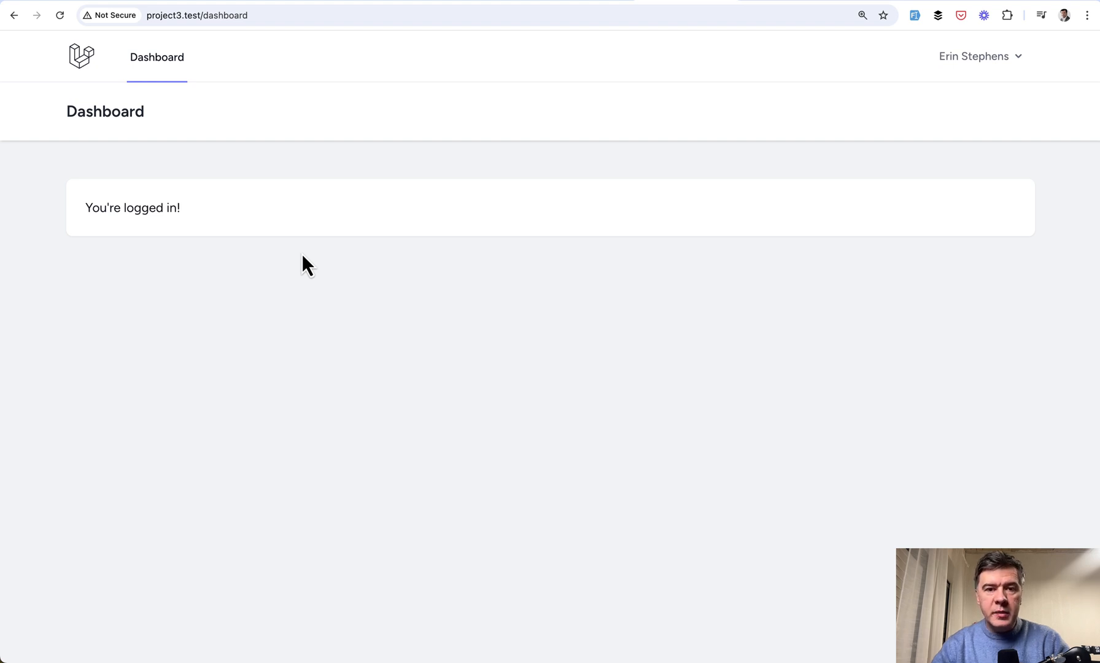
pyautogui.moveTo(295, 211)
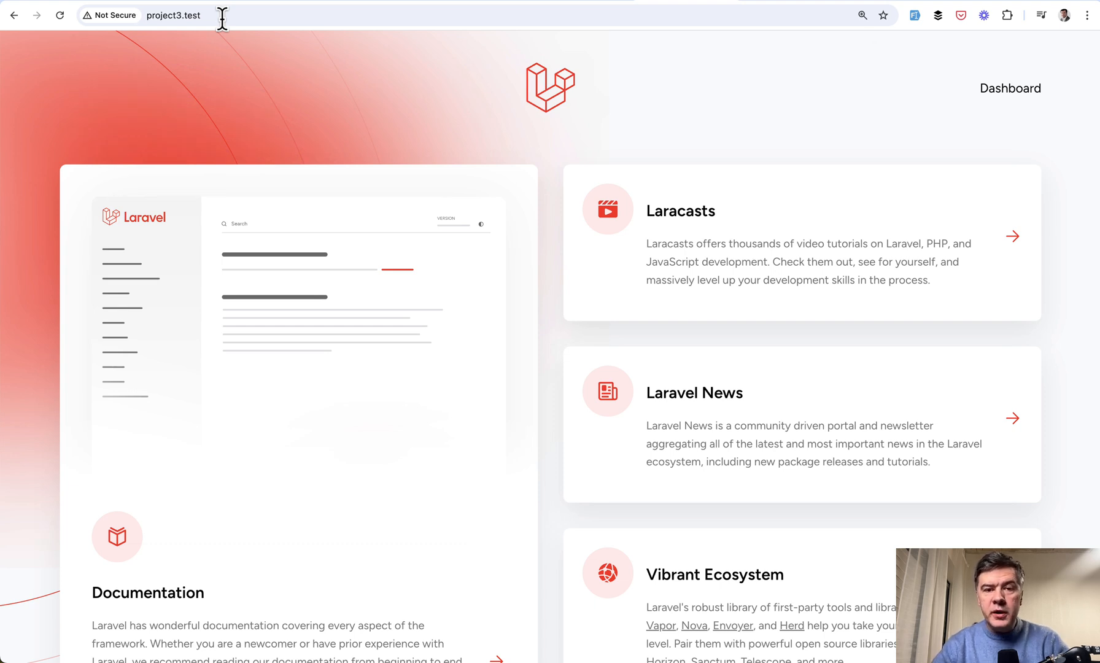
pyautogui.click(1008, 88)
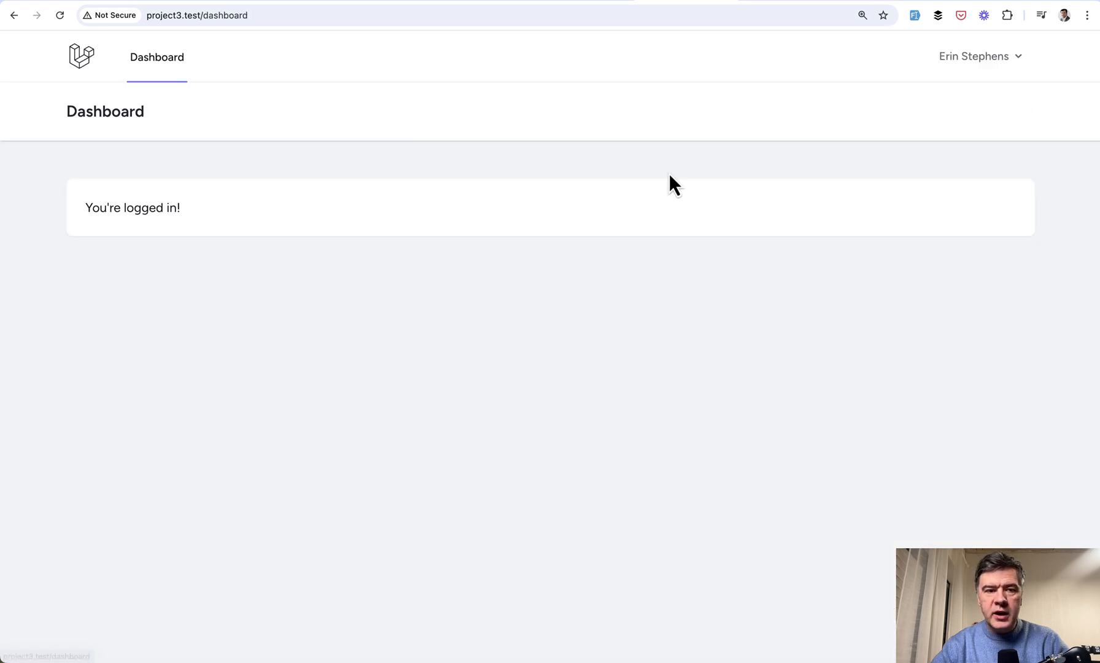
pyautogui.moveTo(452, 421)
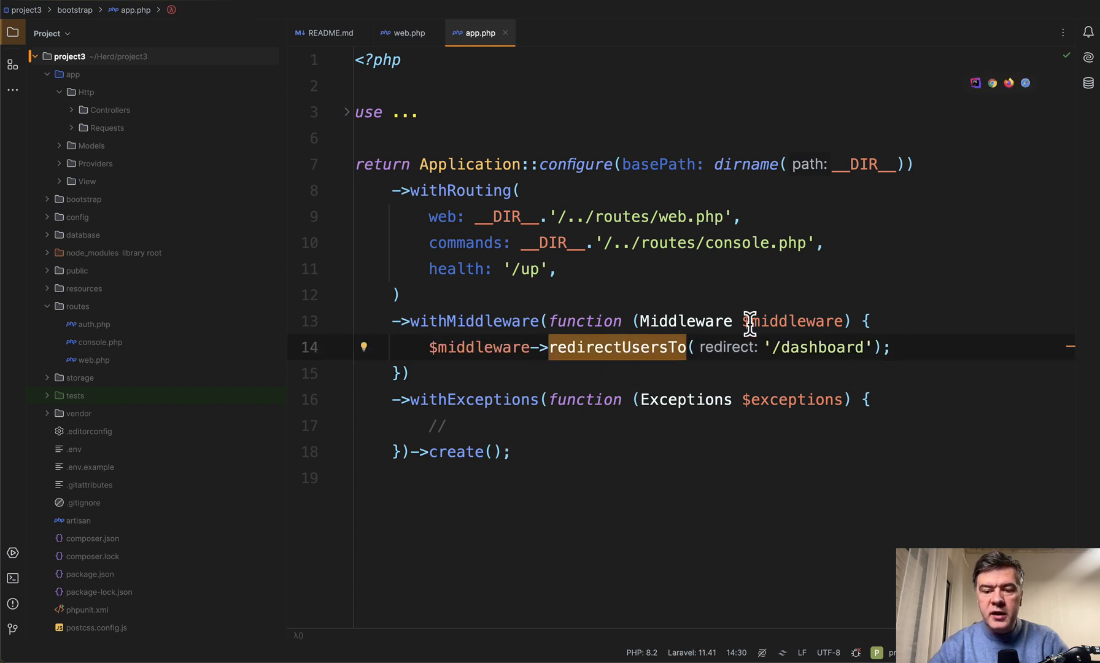
pyautogui.moveTo(825, 423)
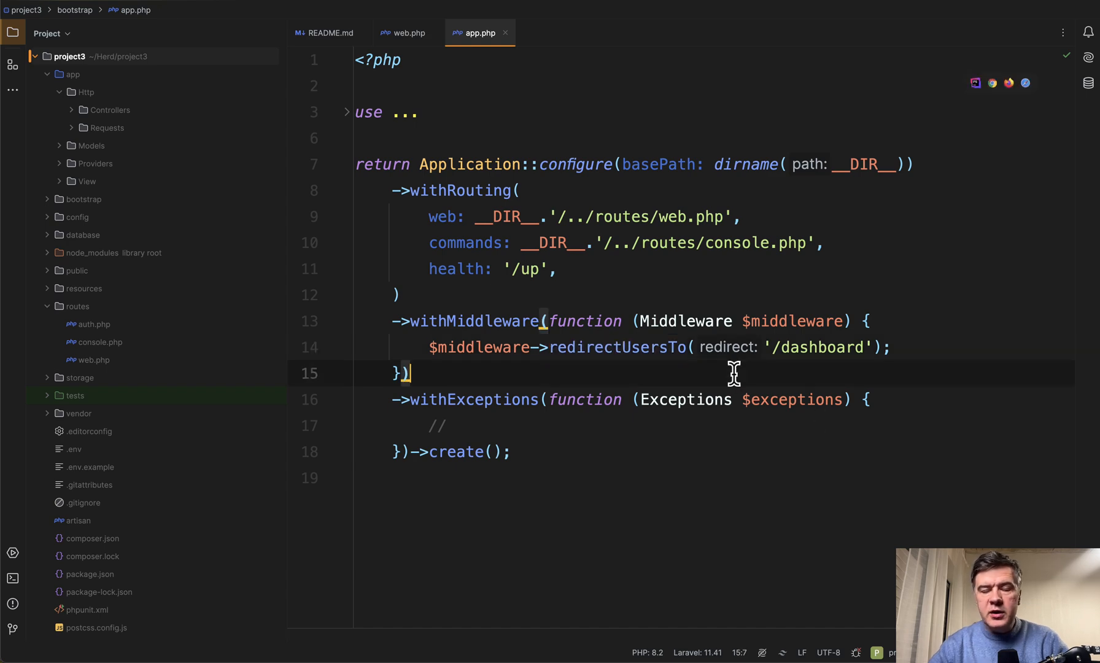
# Step: Switch from bootstrap/app.php to the routes/web.php editor
pyautogui.click(407, 33)
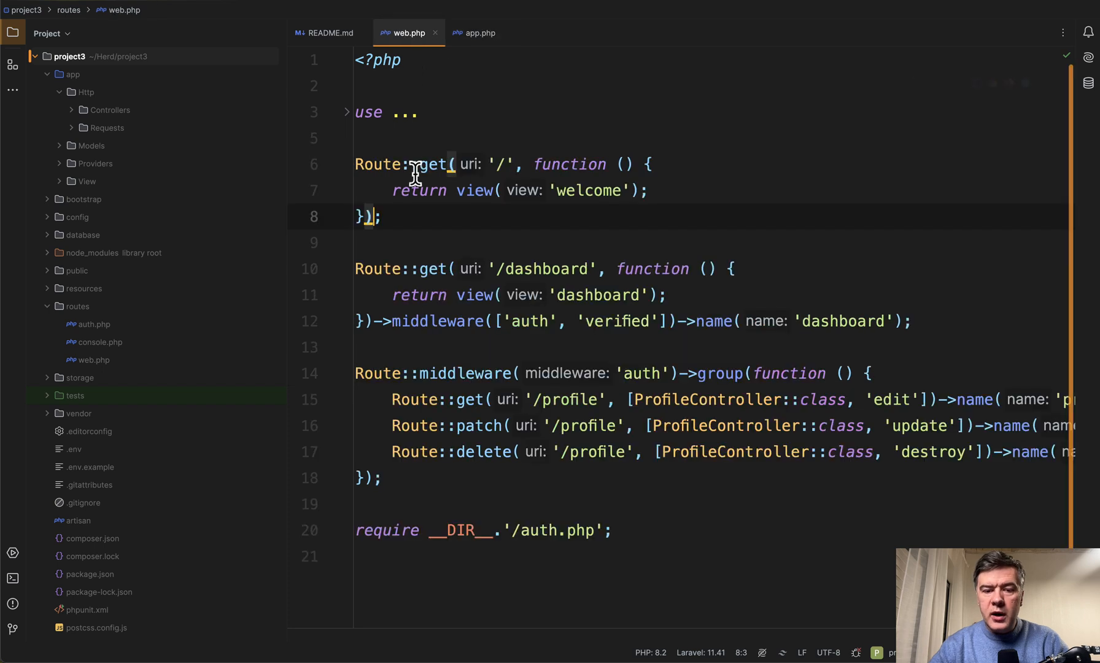
# Step: Append ->middleware('guest') to the Route::get('/') homepage route, then return to the browser
pyautogui.click(381, 477)
pyautogui.write("->middleware('')")
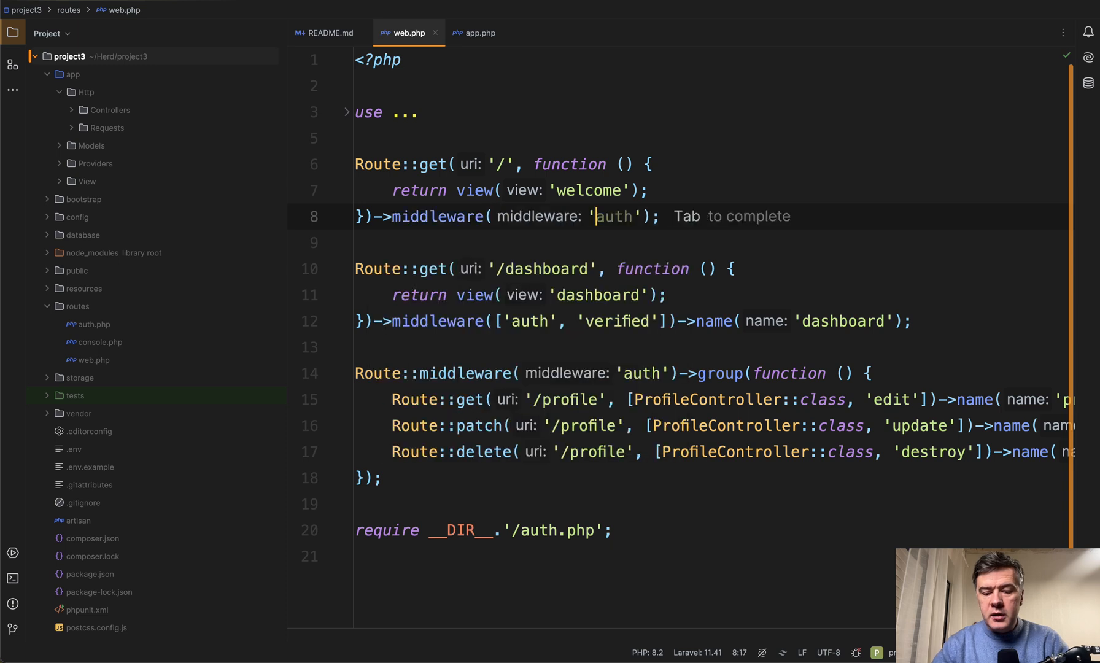
pyautogui.write('guest')
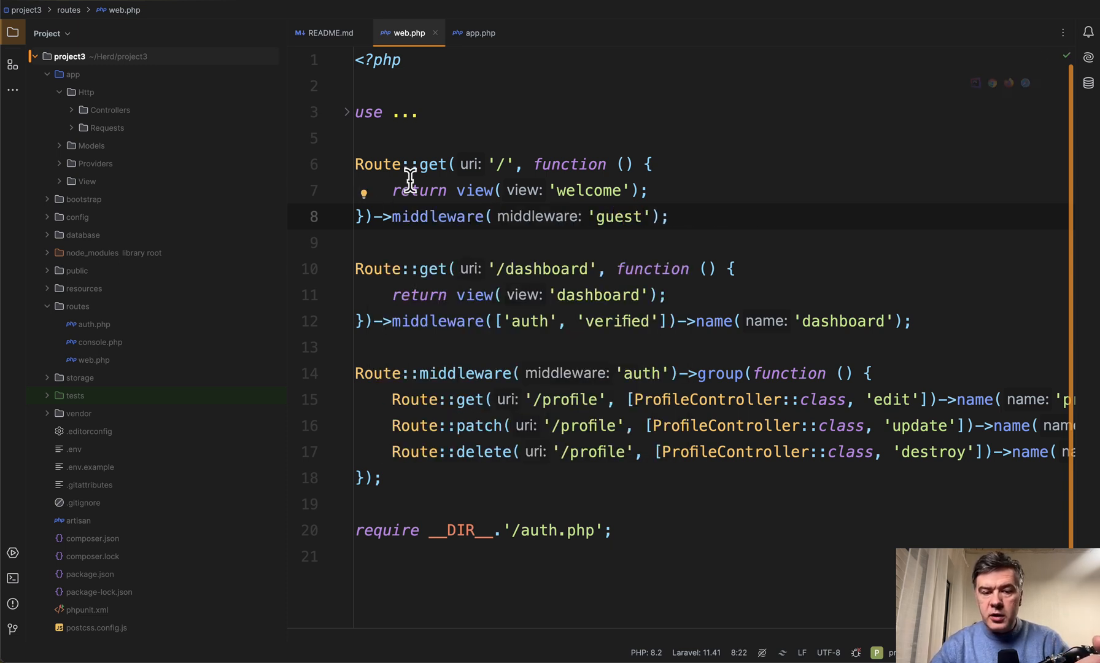
pyautogui.click(421, 241)
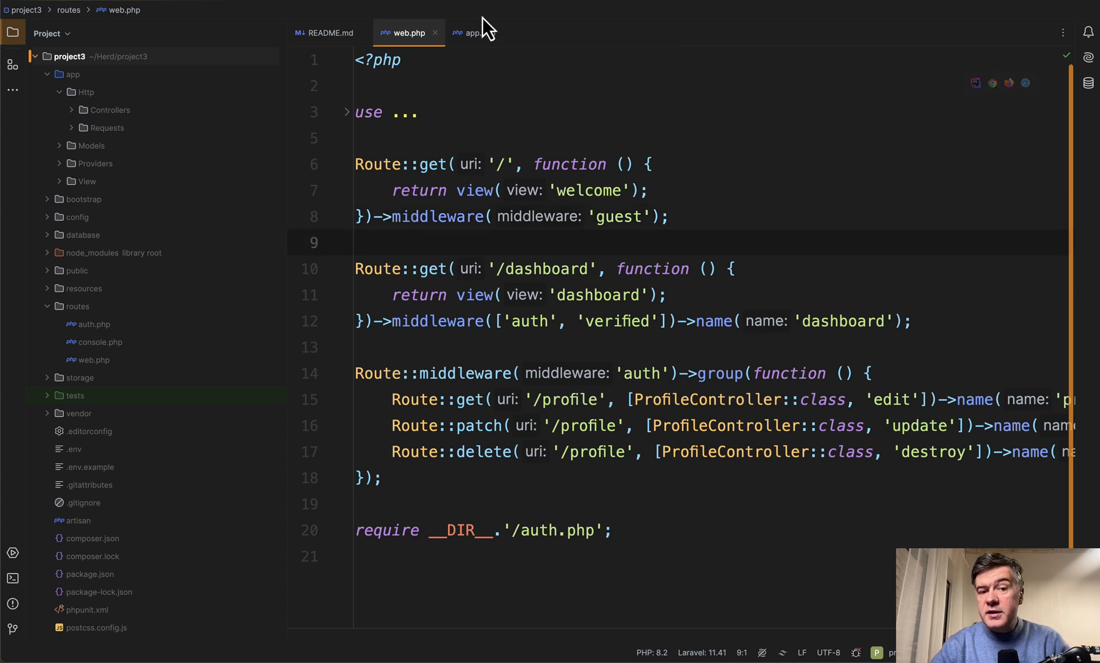
pyautogui.click(477, 33)
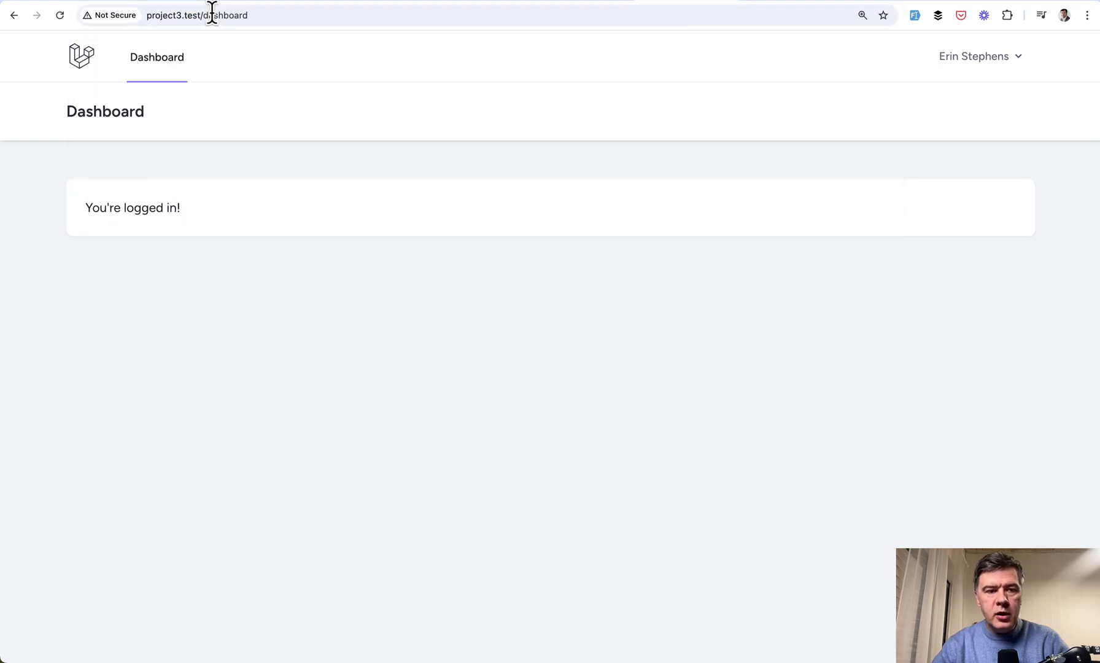
pyautogui.moveTo(285, 293)
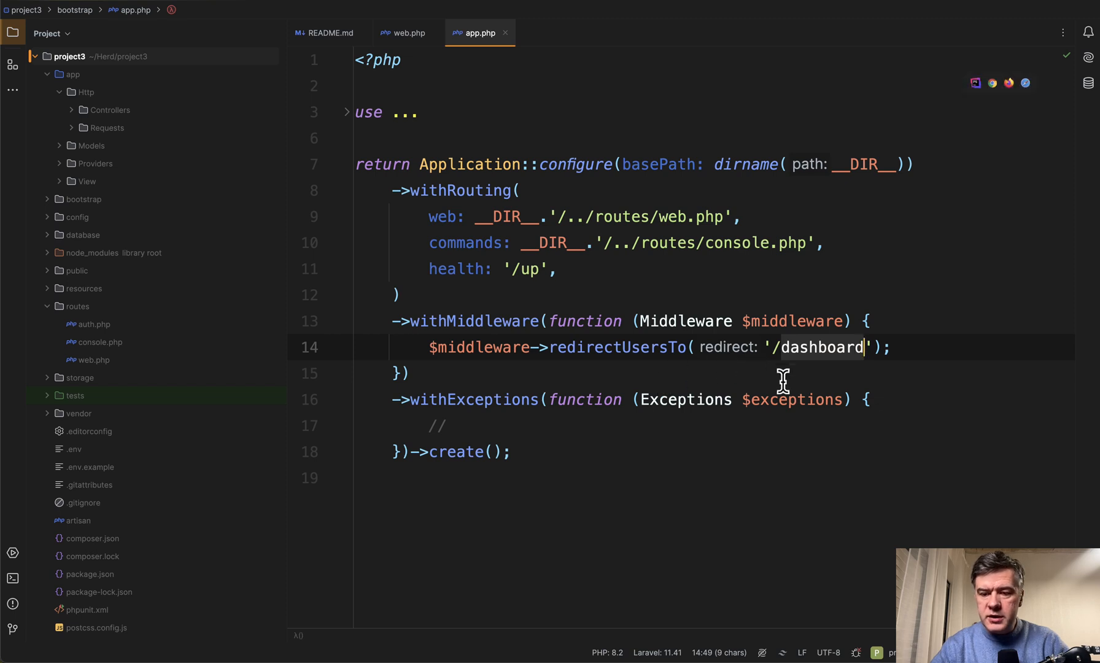
# Step: Retype the redirectUsersTo target in app.php as '/profile' instead of '/dashboard'
pyautogui.write('/p')
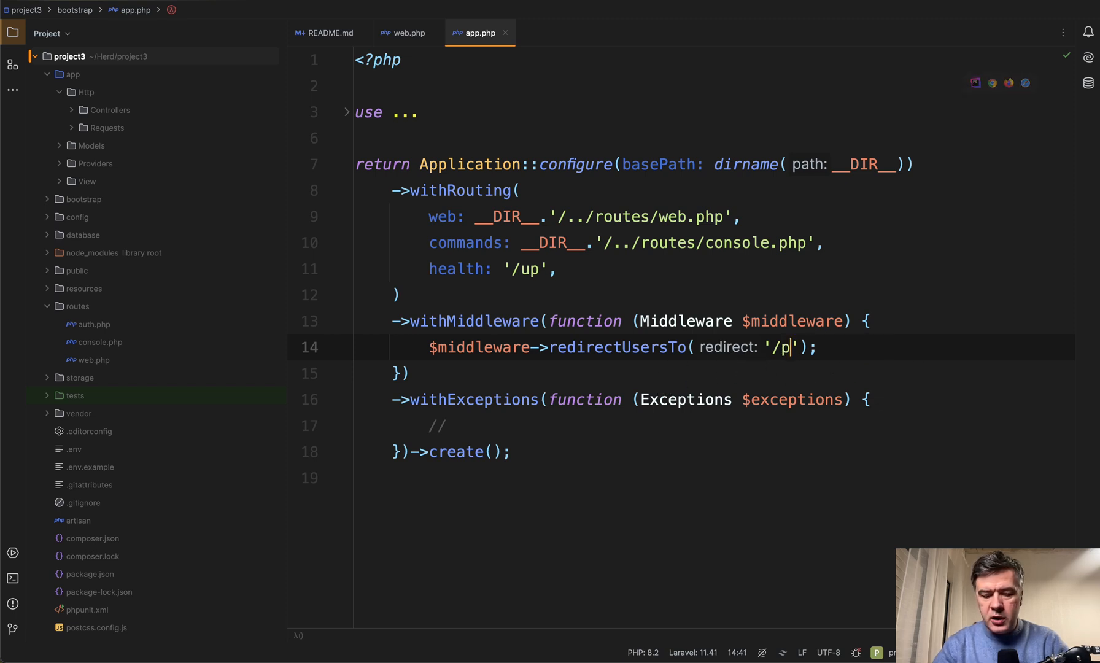
pyautogui.write('rofi')
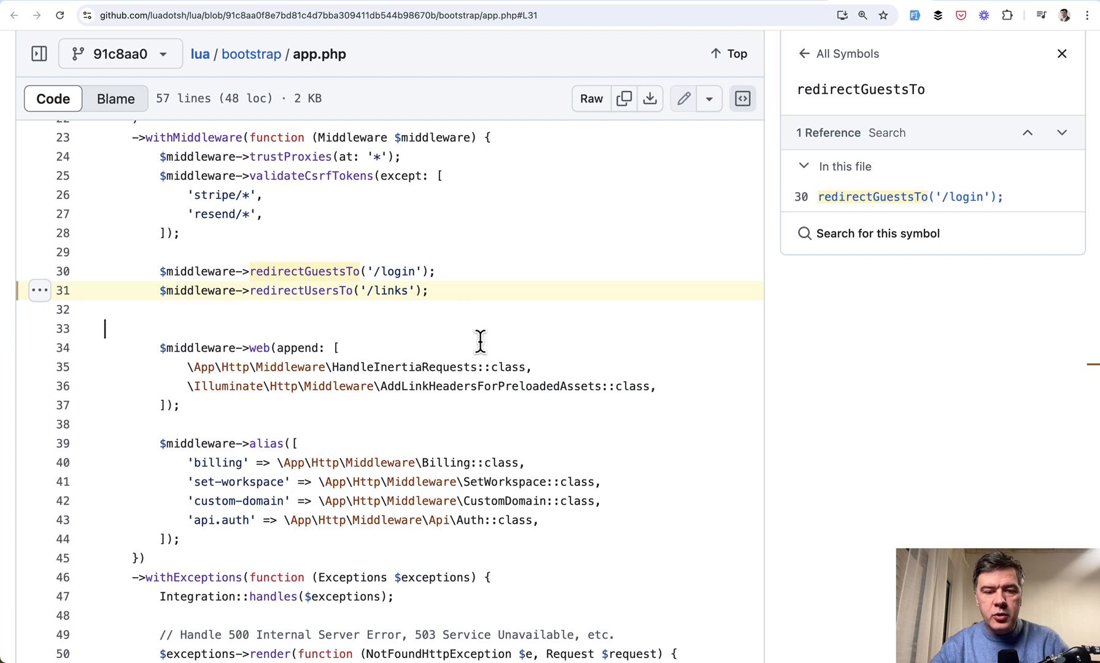
pyautogui.moveTo(453, 323)
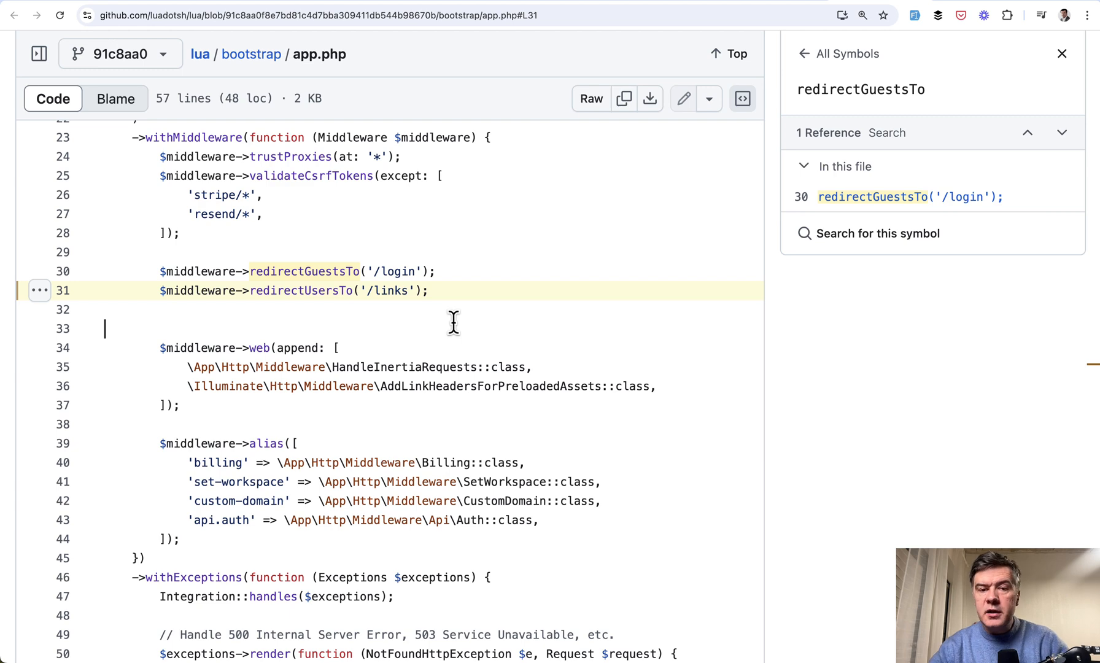
pyautogui.moveTo(431, 332)
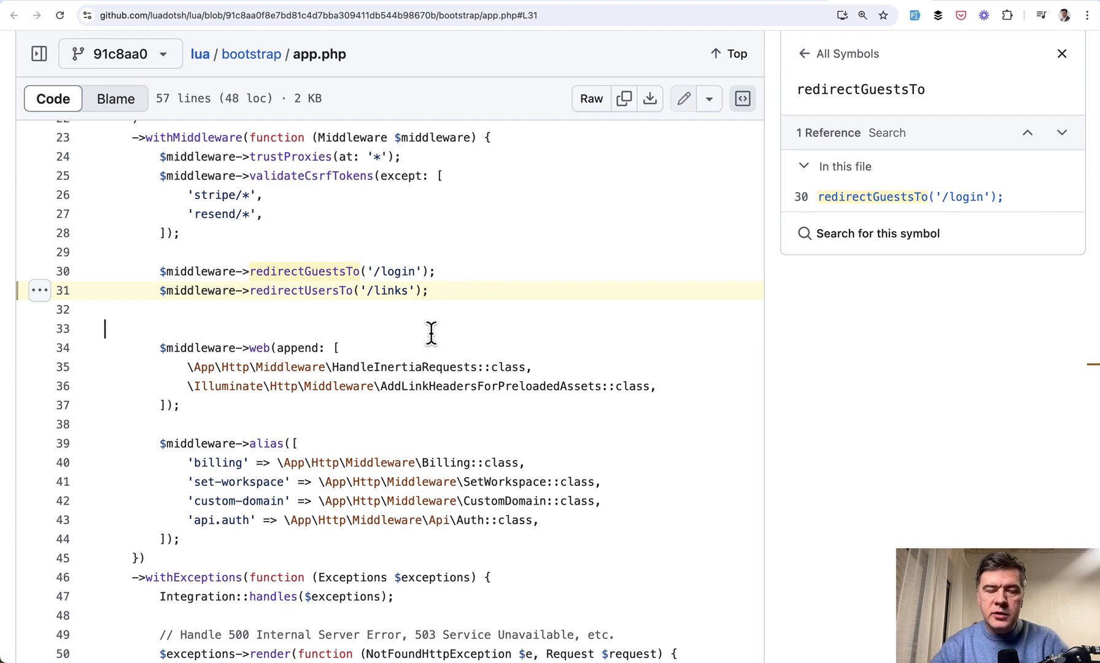